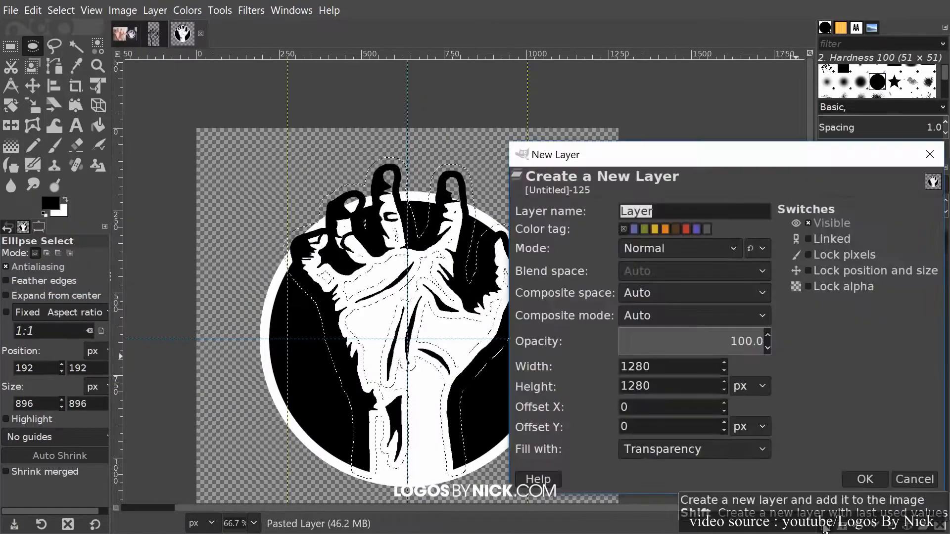
Confirm a new layer filled with Transparency on the fist logo image.
{"action": "left_click", "coordinate": [864, 479]}
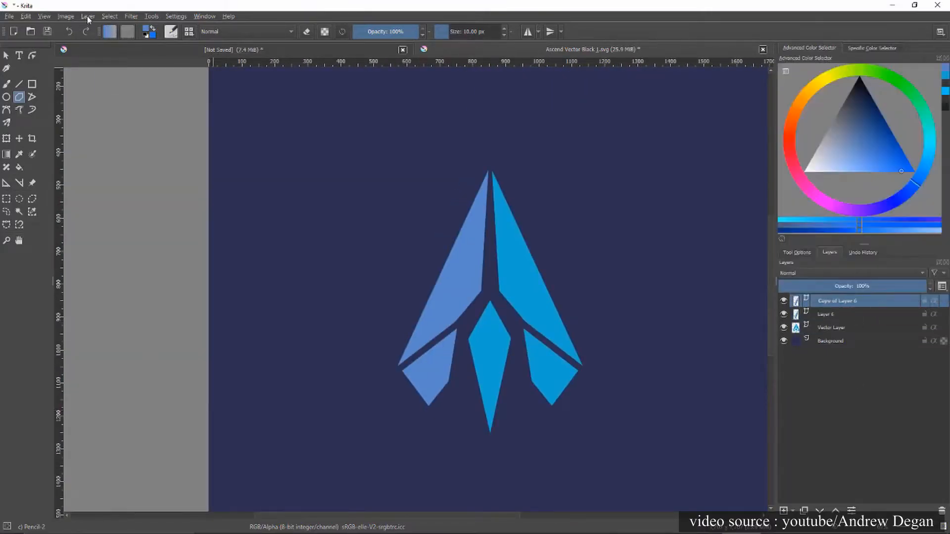
Paint pink over the girl's hair on Paint Layer 2 and erase stray strokes.
{"action": "right_click", "coordinate": [837, 301]}
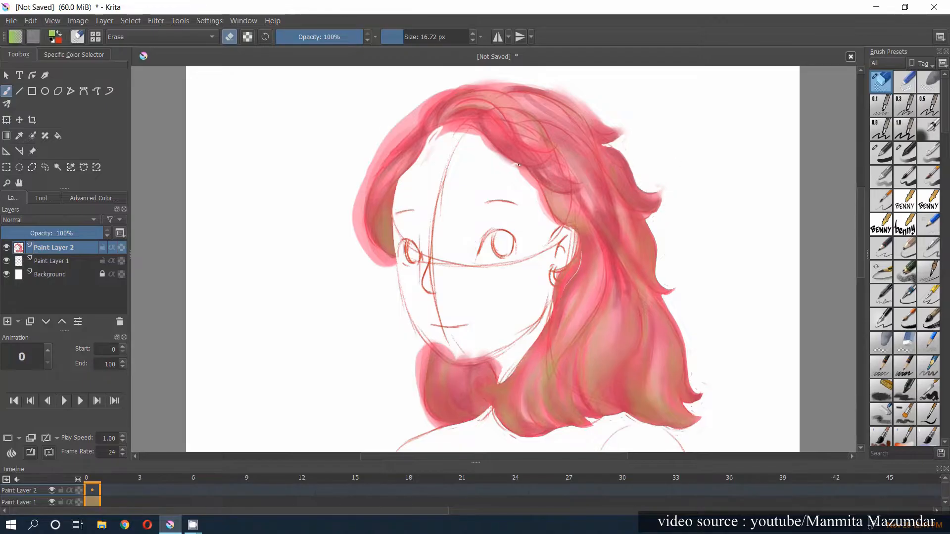
{"action": "left_click_drag", "start_coordinate": [518, 165], "coordinate": [619, 130]}
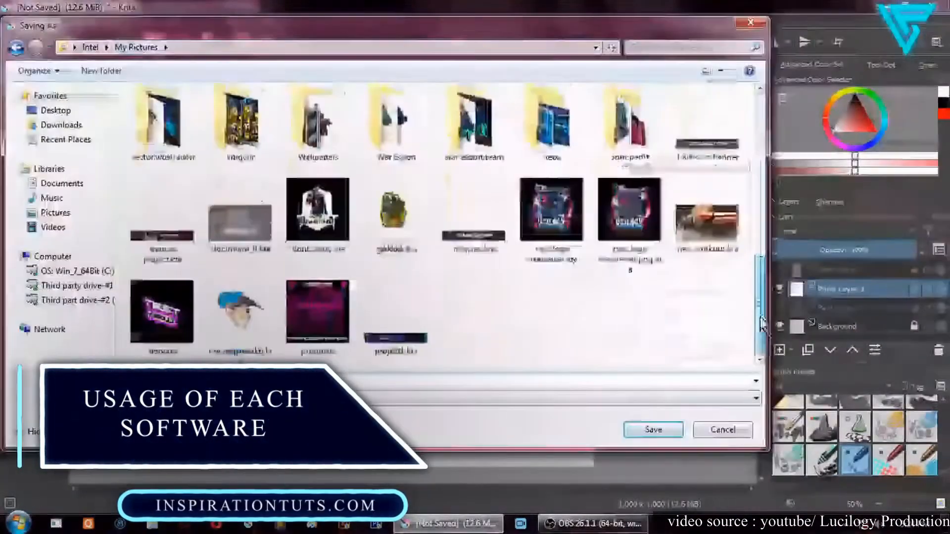
{"action": "left_click", "coordinate": [653, 430]}
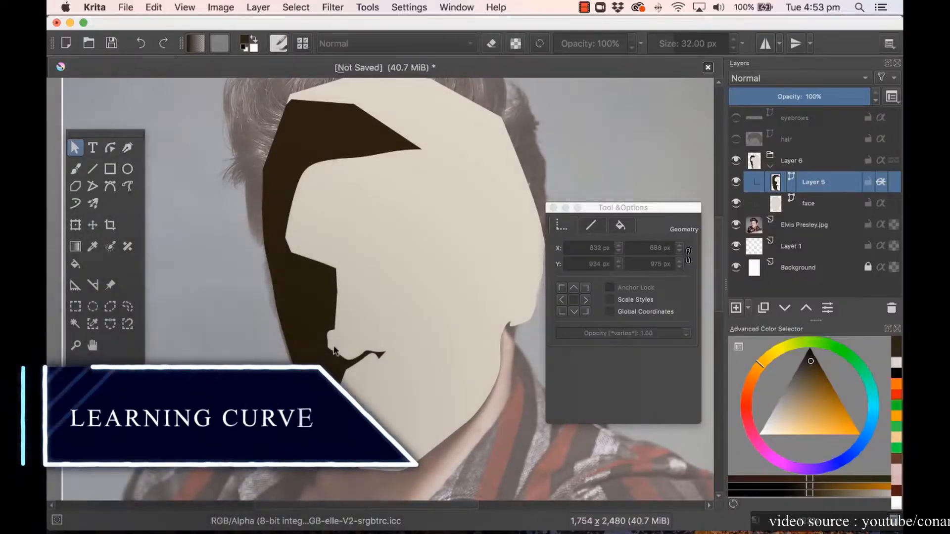
Use Edit Shapes on Layer 5 to show the dark hair shape's nodes.
{"action": "left_click", "coordinate": [110, 148]}
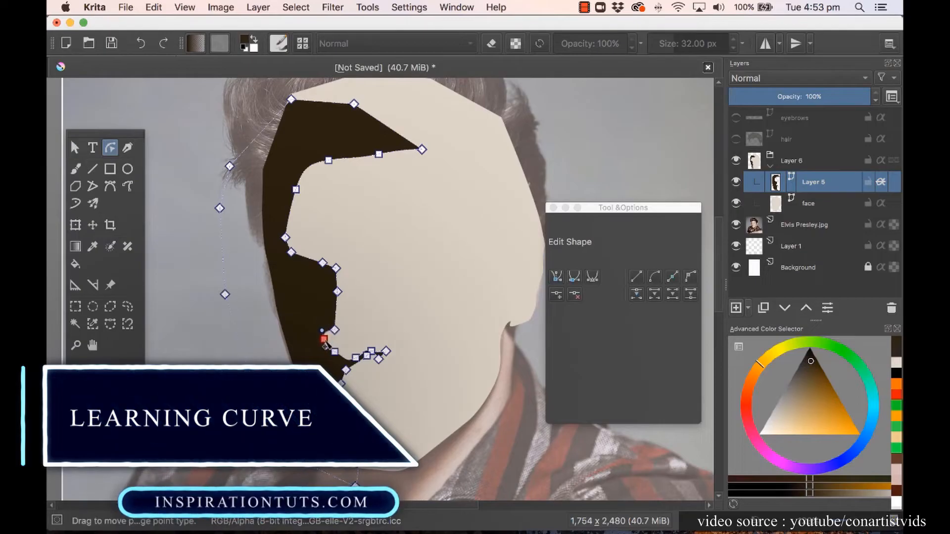
{"action": "left_click", "coordinate": [75, 149]}
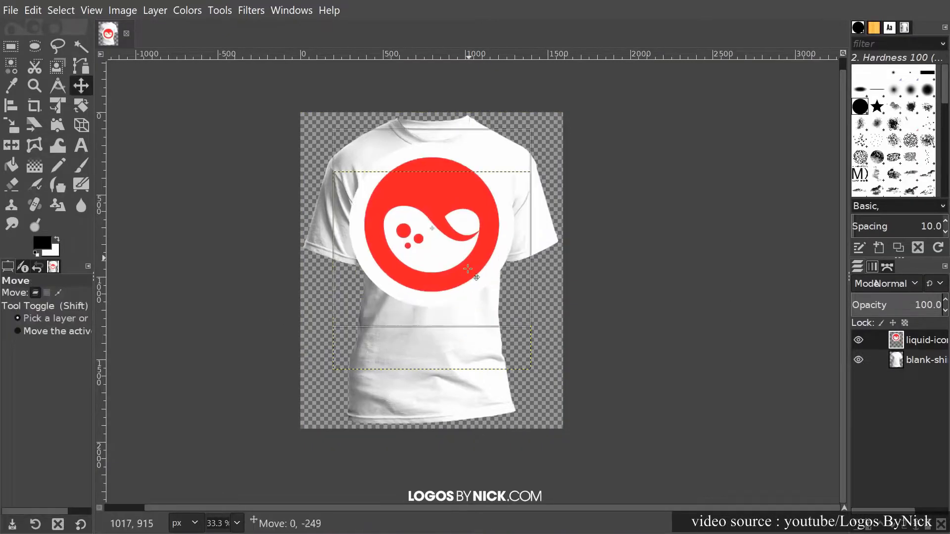
Scale the red liquid logo on the T-shirt with Unified Transform, then add a layer group.
{"action": "left_click", "coordinate": [89, 86]}
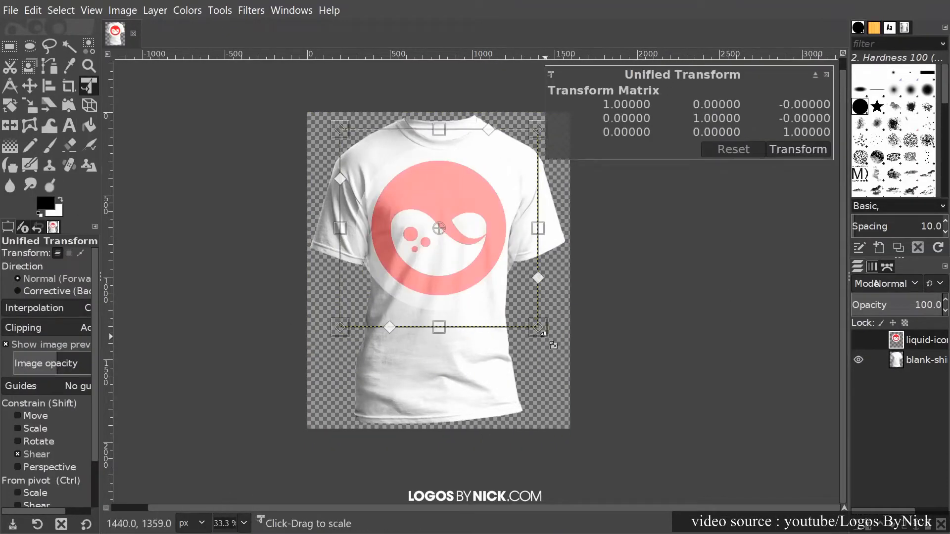
{"action": "left_click_drag", "start_coordinate": [537, 327], "coordinate": [515, 309]}
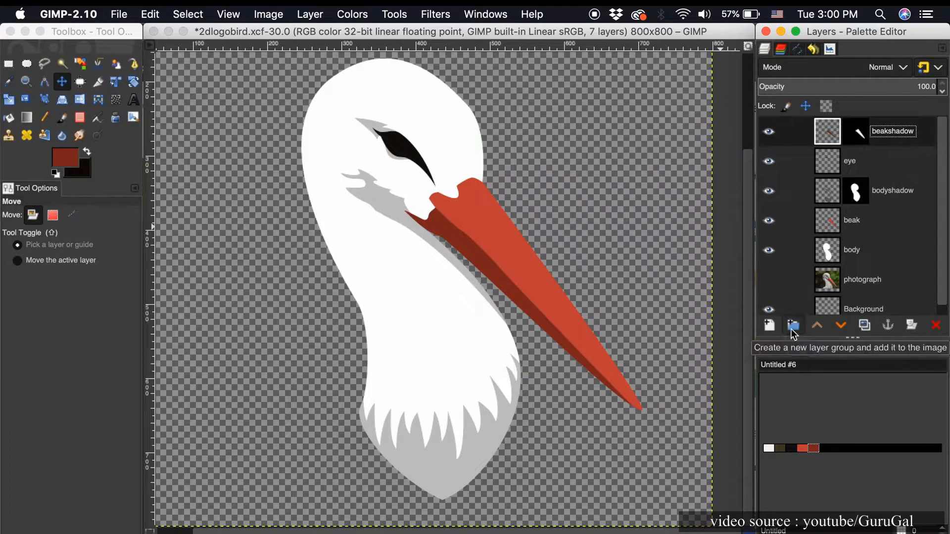
{"action": "left_click", "coordinate": [793, 325]}
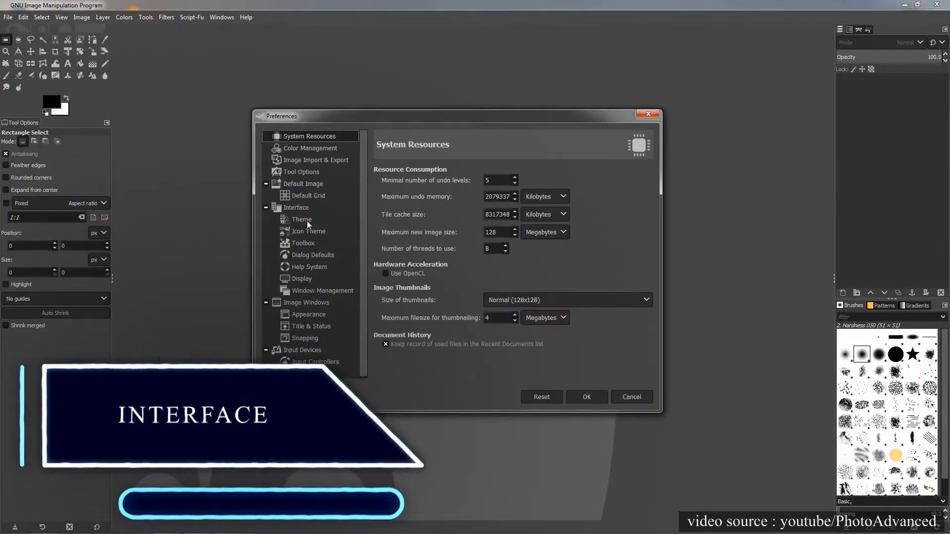
Set the Interface theme to Light and the custom icon size to Medium.
{"action": "left_click", "coordinate": [301, 220]}
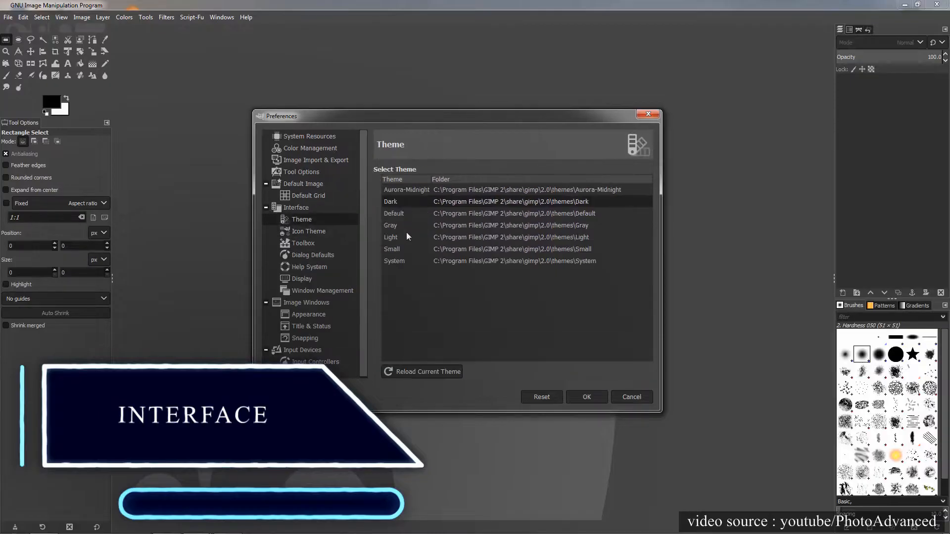
{"action": "left_click", "coordinate": [391, 237]}
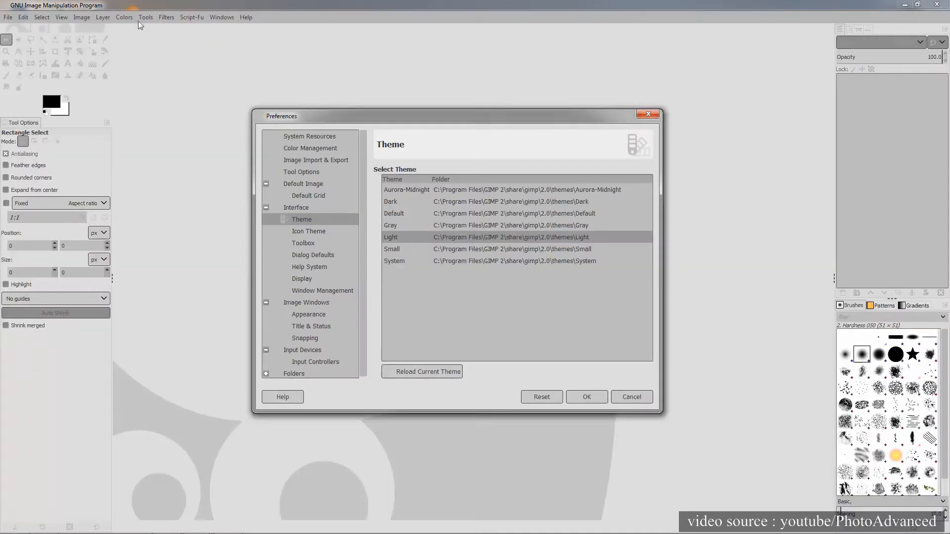
{"action": "left_click", "coordinate": [309, 231]}
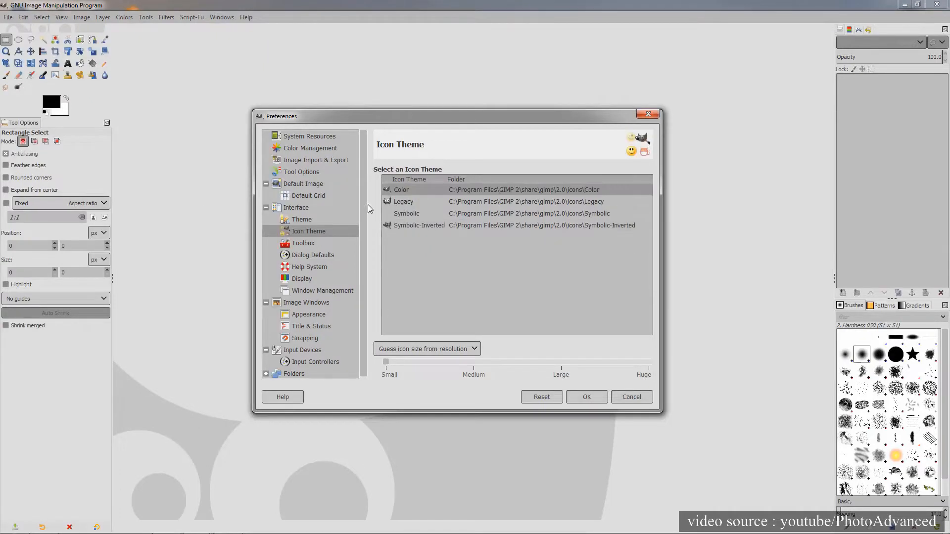
{"action": "left_click", "coordinate": [403, 201]}
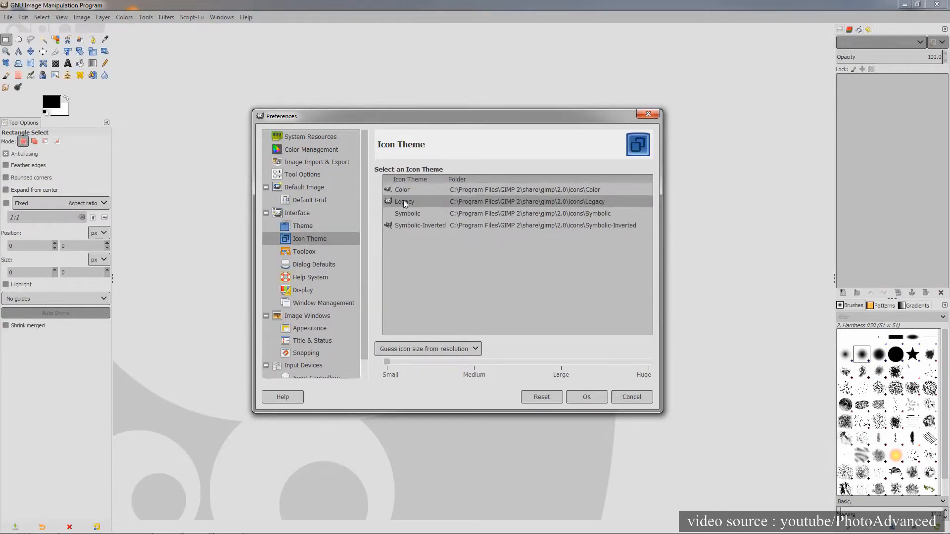
{"action": "left_click", "coordinate": [407, 213]}
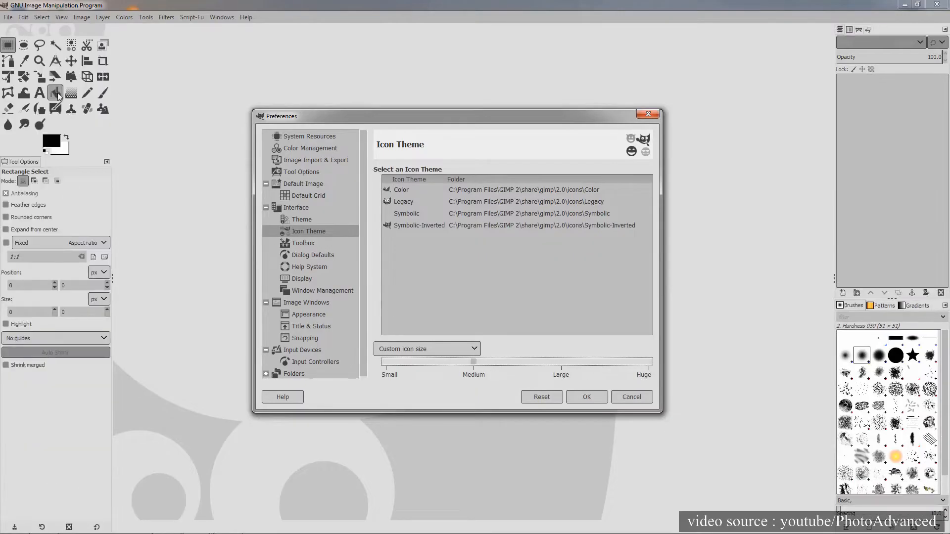
{"action": "left_click", "coordinate": [301, 220]}
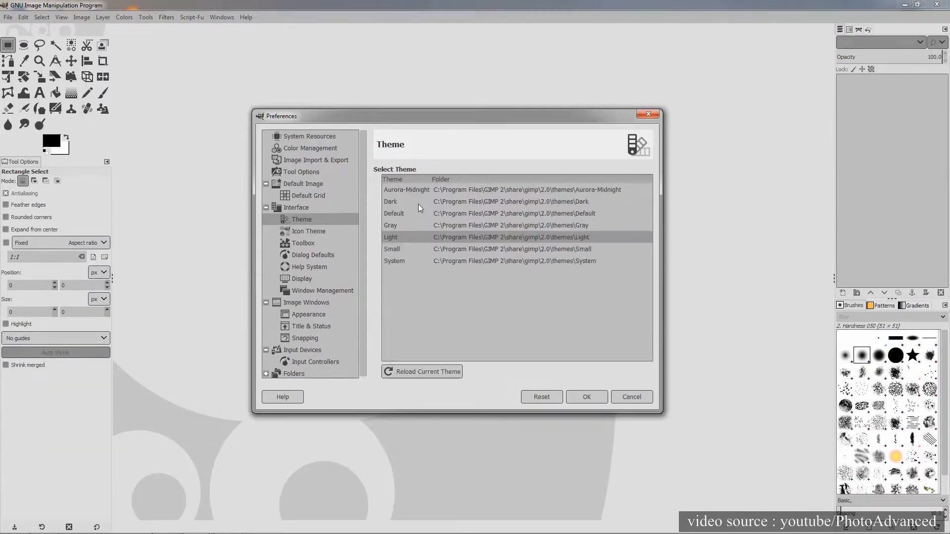
{"action": "left_click", "coordinate": [309, 231]}
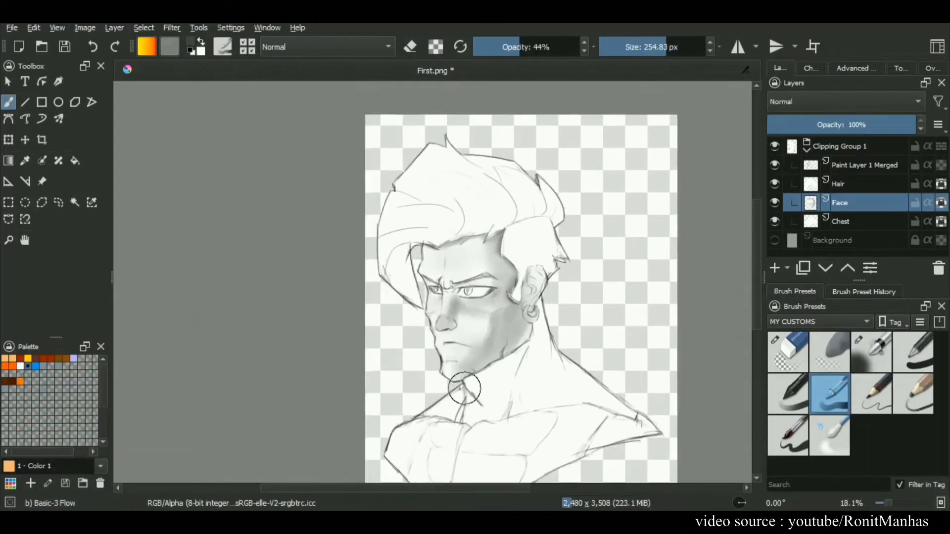
Blend the face and neck shading with the Blender Blur brush preset.
{"action": "left_click", "coordinate": [830, 437]}
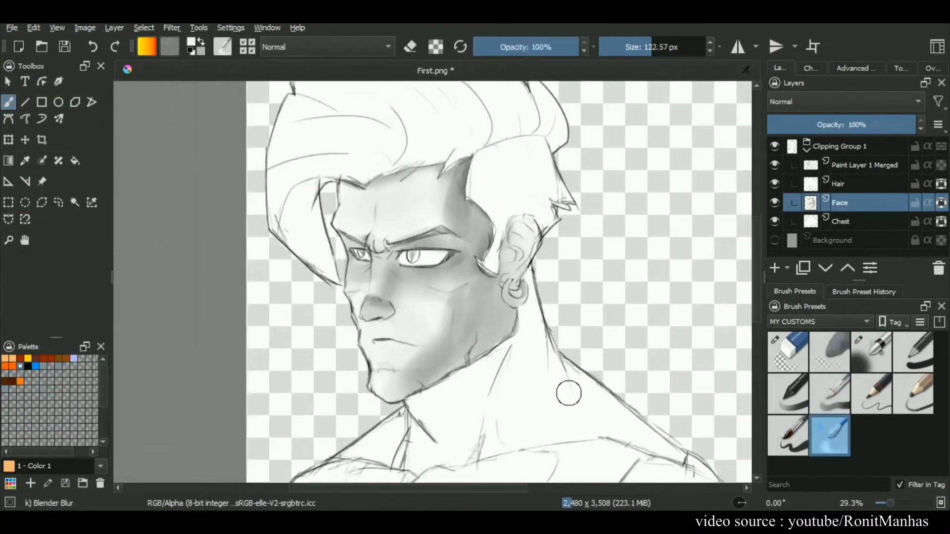
{"action": "left_click", "coordinate": [829, 394]}
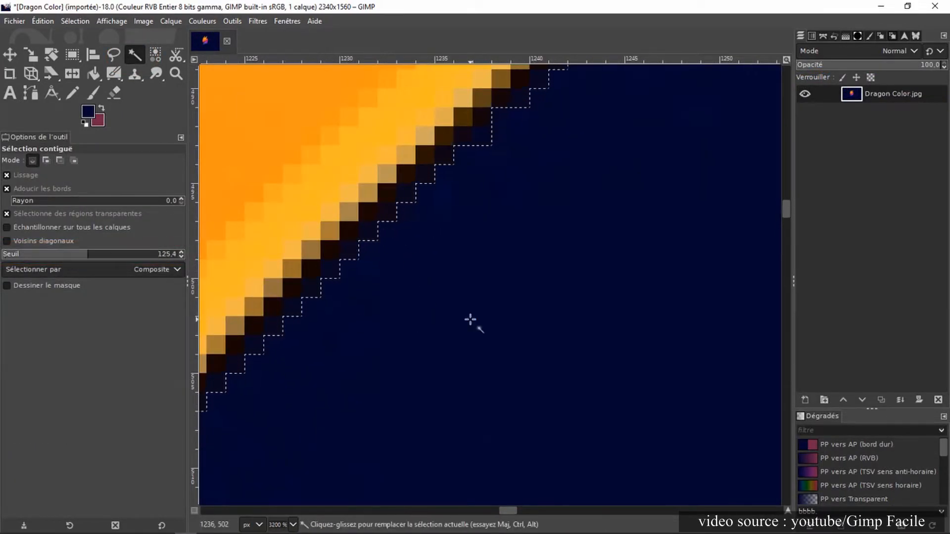
Fuzzy-select the navy background around the dragon and subtract leftover bits.
{"action": "left_click_drag", "start_coordinate": [471, 320], "coordinate": [457, 300]}
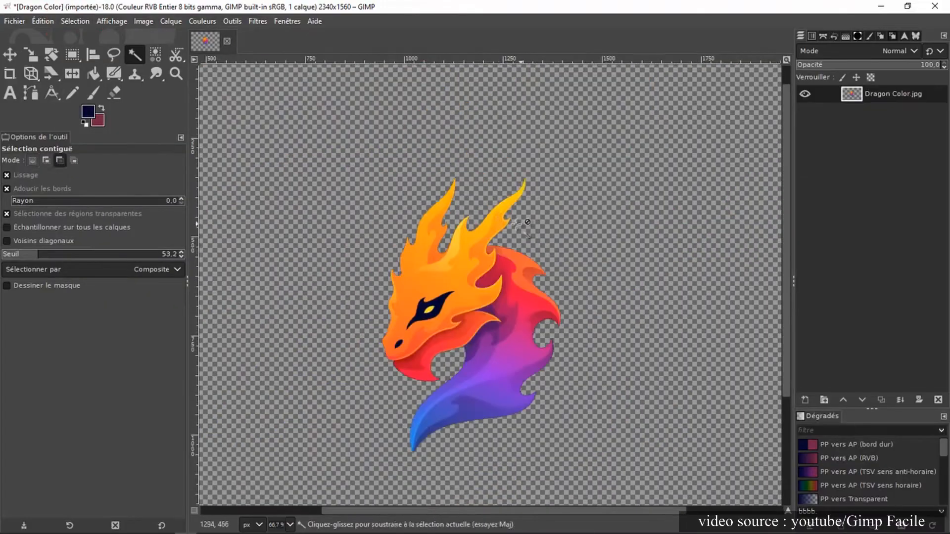
{"action": "left_click", "coordinate": [10, 74]}
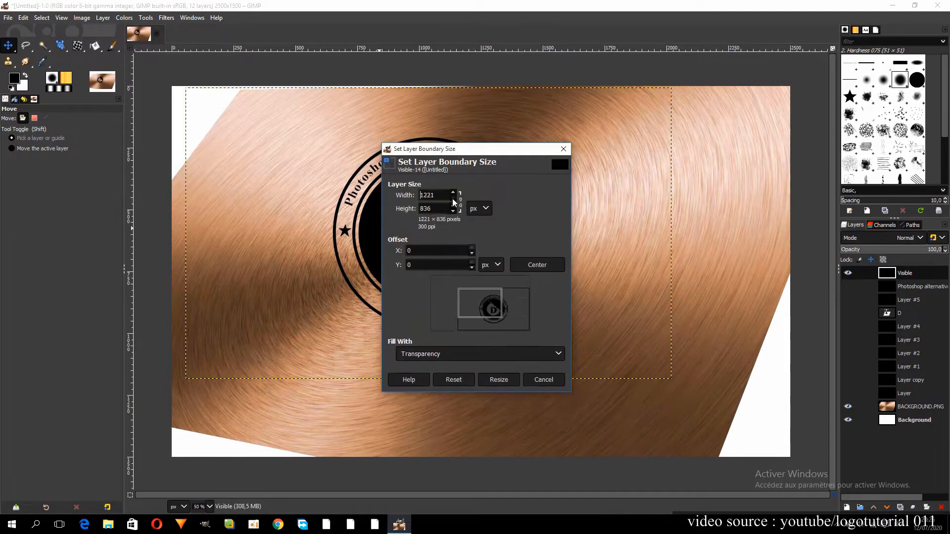
Apply a 3D transform to the stamp logo and give it a dark olive Long Shadow.
{"action": "left_click", "coordinate": [145, 17]}
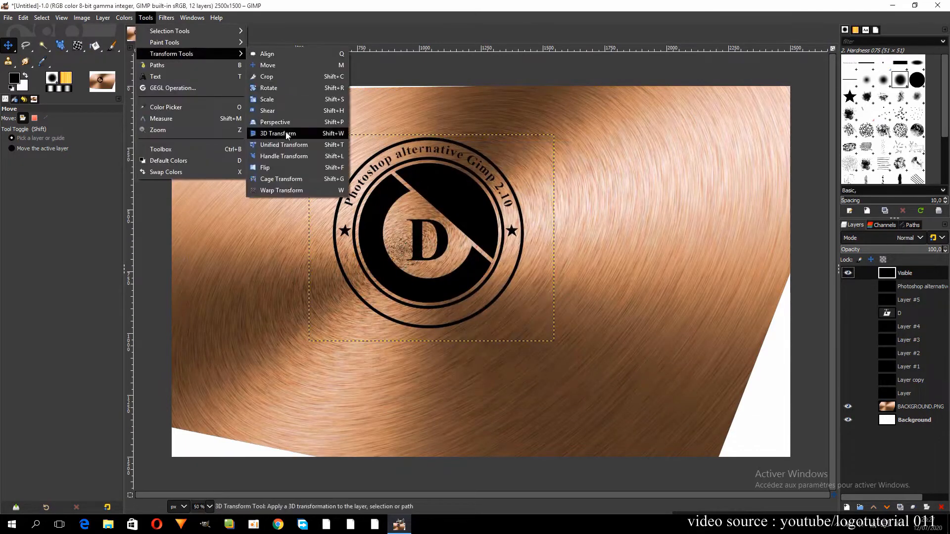
{"action": "left_click", "coordinate": [279, 133]}
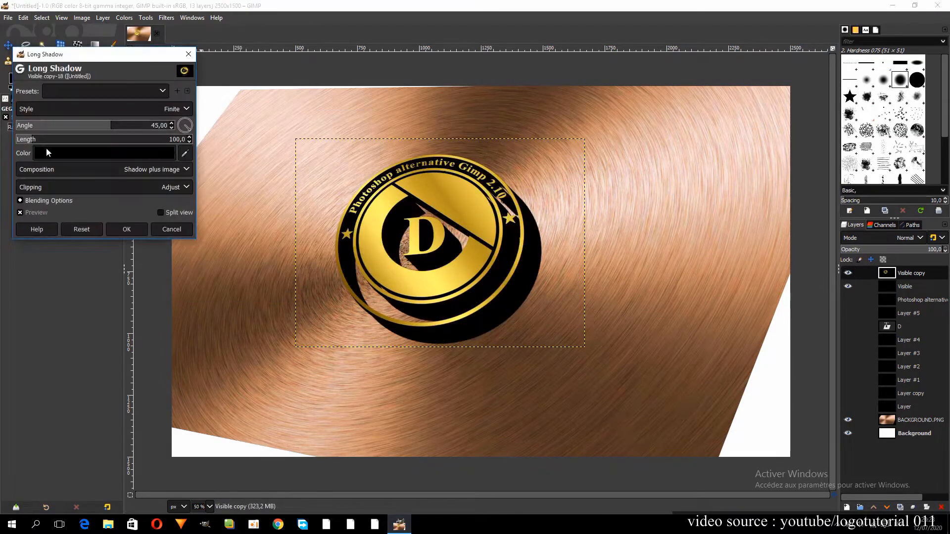
{"action": "left_click", "coordinate": [103, 152]}
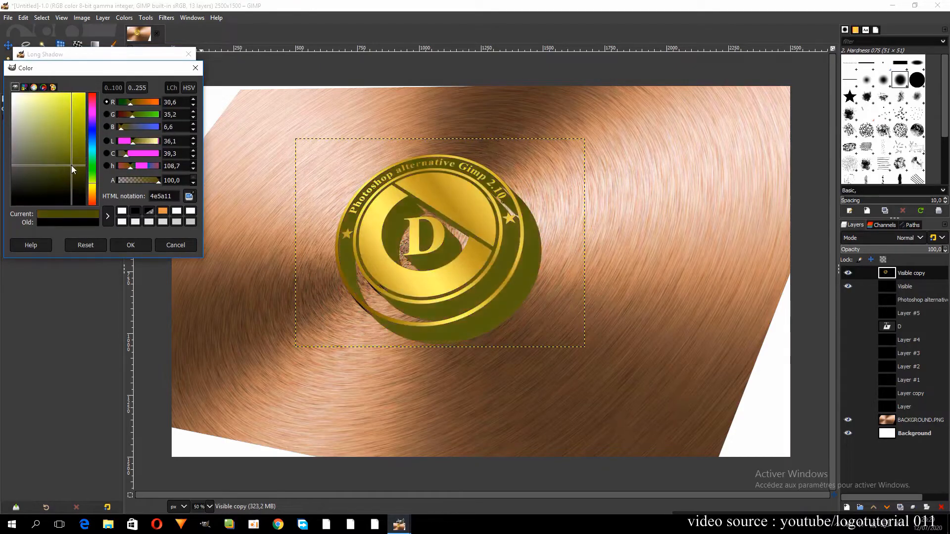
{"action": "left_click", "coordinate": [130, 244]}
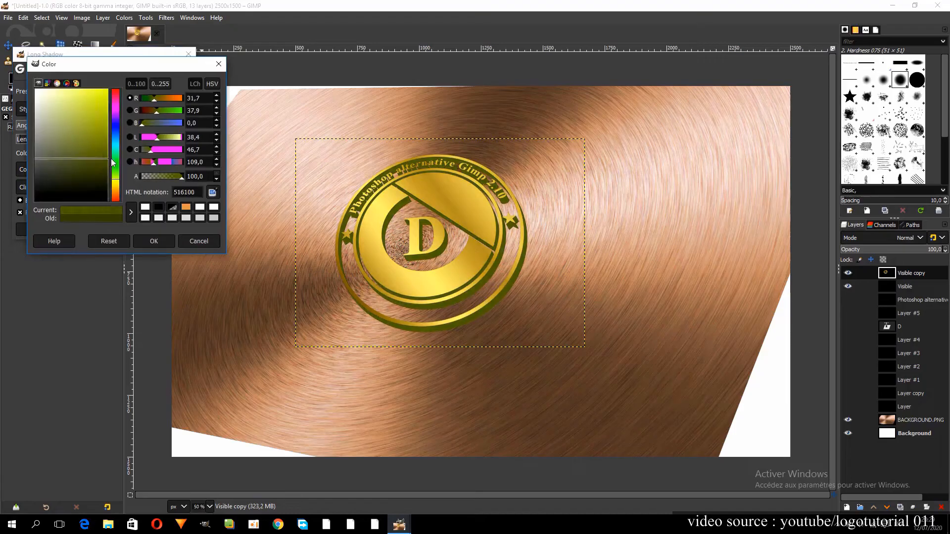
{"action": "left_click", "coordinate": [153, 241]}
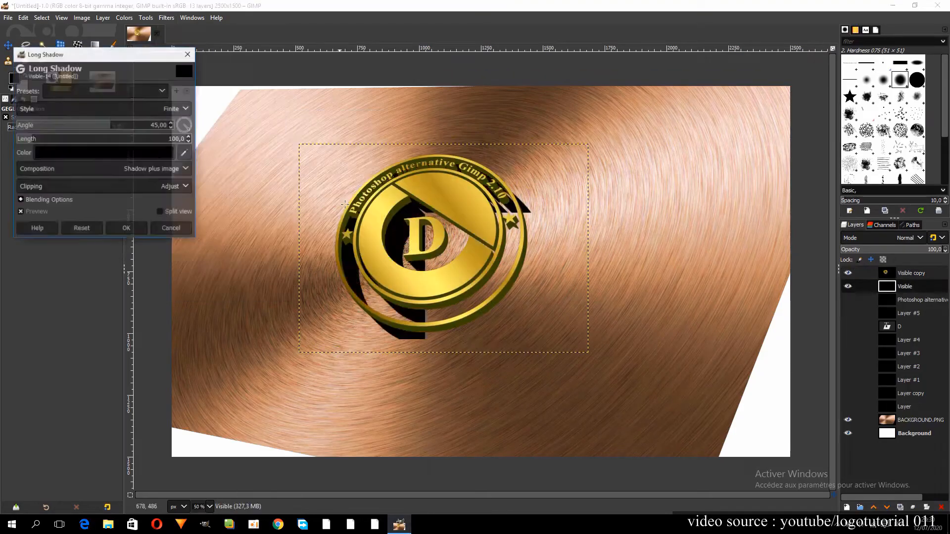
{"action": "left_click", "coordinate": [186, 108]}
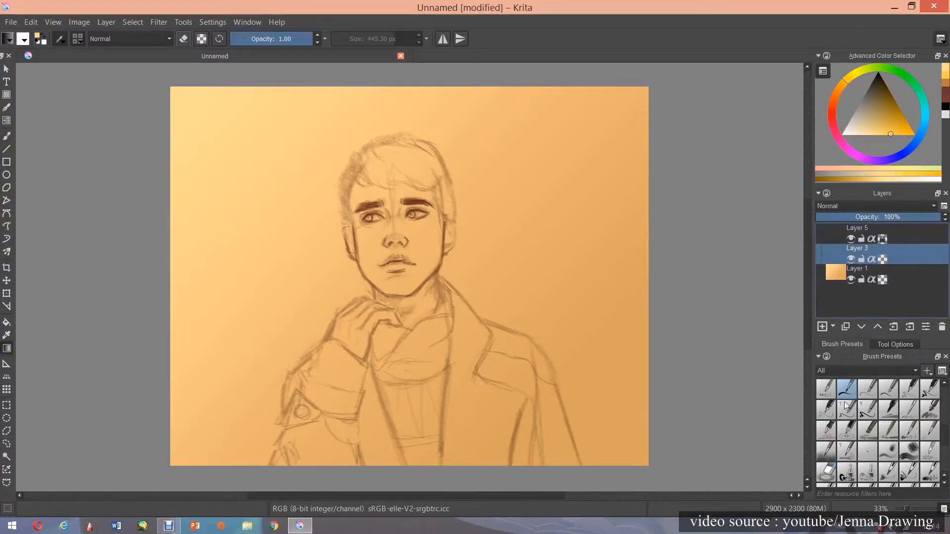
Open the electrichearts kiki seaside easel illustration PNG in Krita.
{"action": "left_click", "coordinate": [867, 129]}
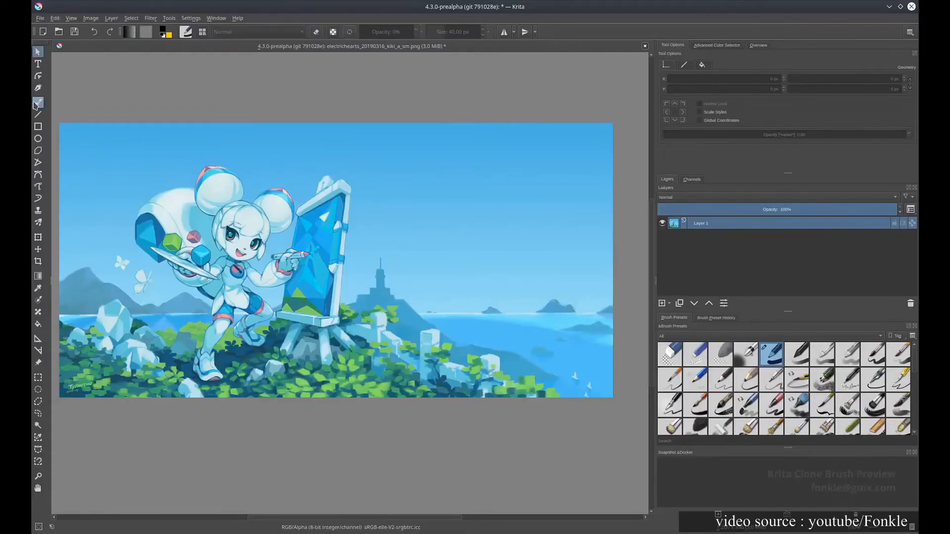
{"action": "left_click", "coordinate": [37, 102]}
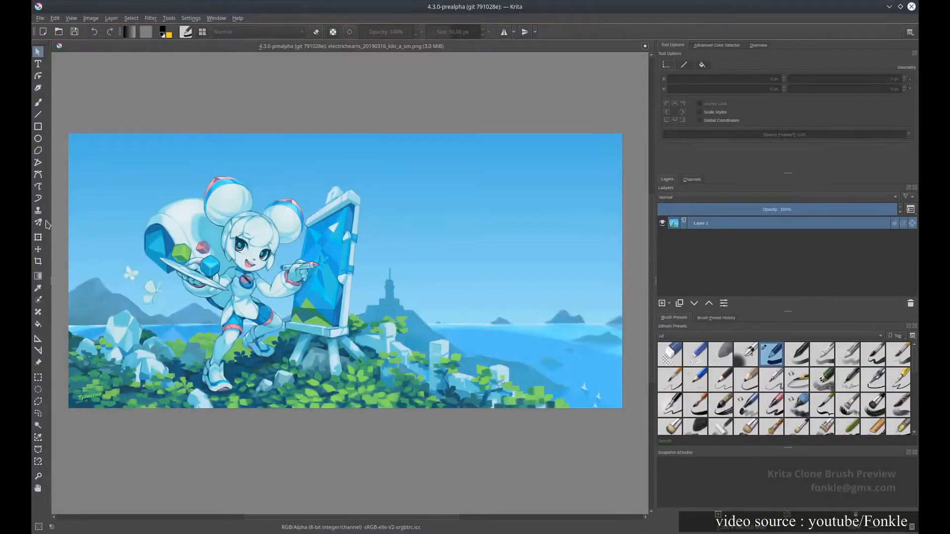
Clone sampled detail onto the water, near the gun tip, and into the sky.
{"action": "left_click", "coordinate": [25, 211]}
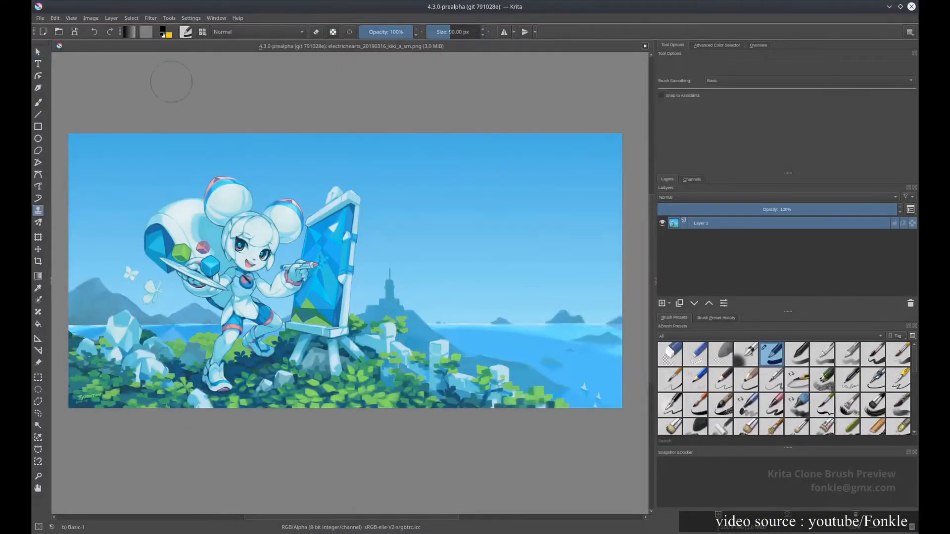
{"action": "left_click", "coordinate": [201, 31]}
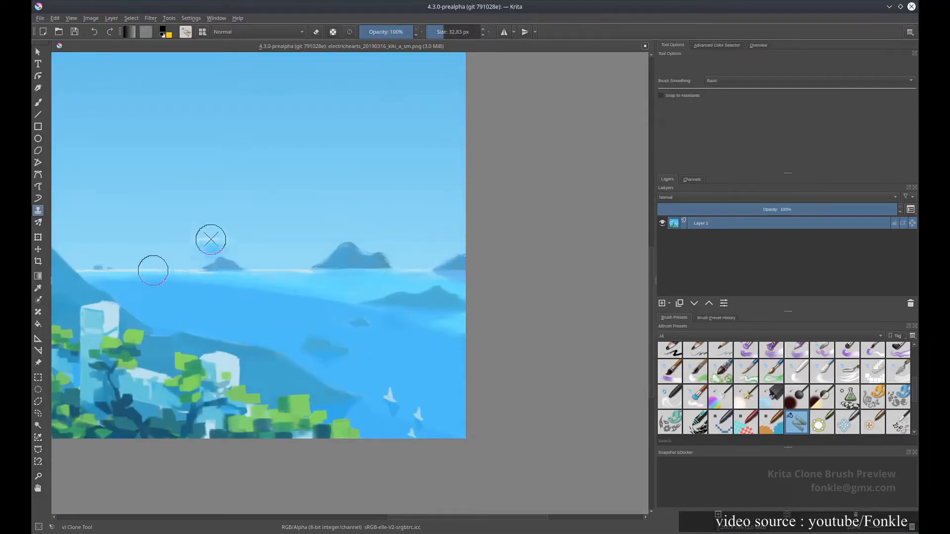
{"action": "left_click_drag", "start_coordinate": [210, 240], "coordinate": [196, 269]}
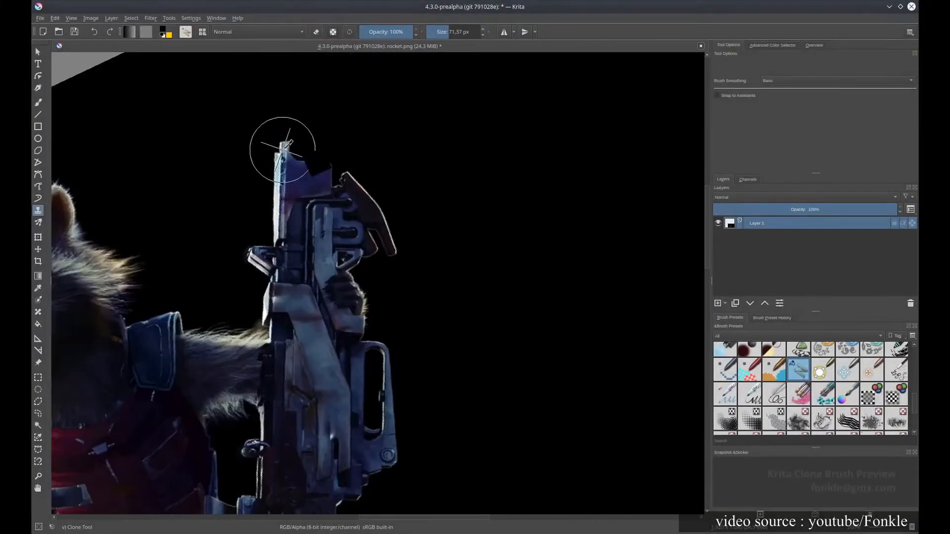
{"action": "left_click_drag", "start_coordinate": [282, 148], "coordinate": [570, 370]}
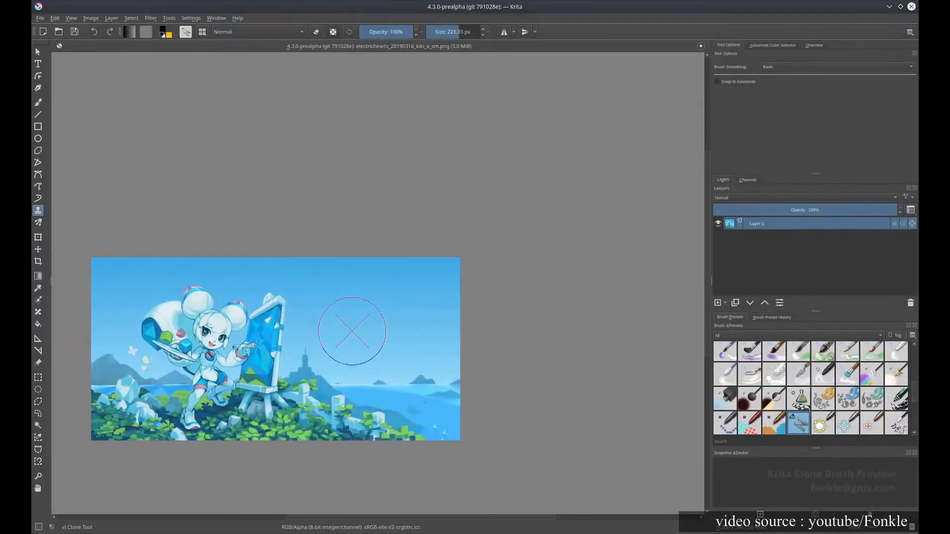
{"action": "left_click_drag", "start_coordinate": [351, 332], "coordinate": [424, 248]}
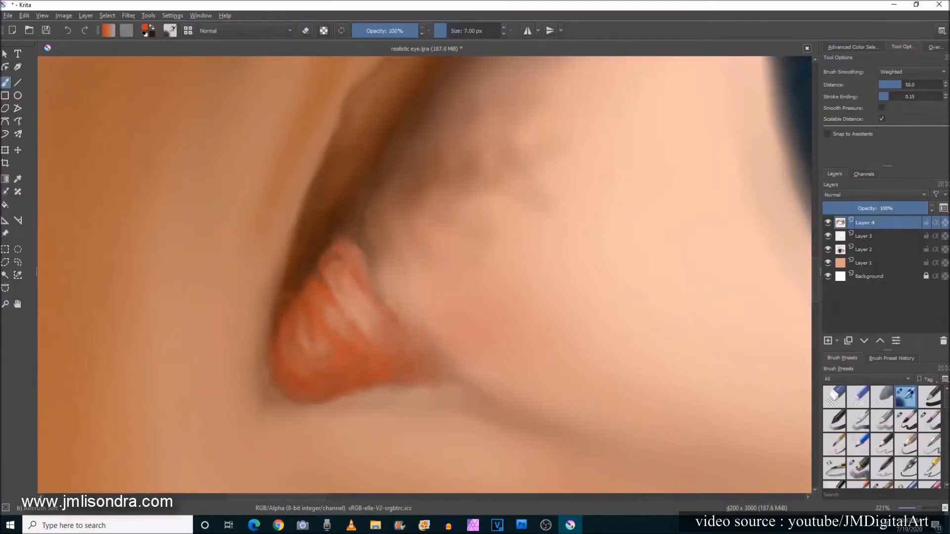
Call up Krita's popup palette on Layer 4 to paint soft skin tones near the eye.
{"action": "right_click", "coordinate": [341, 266]}
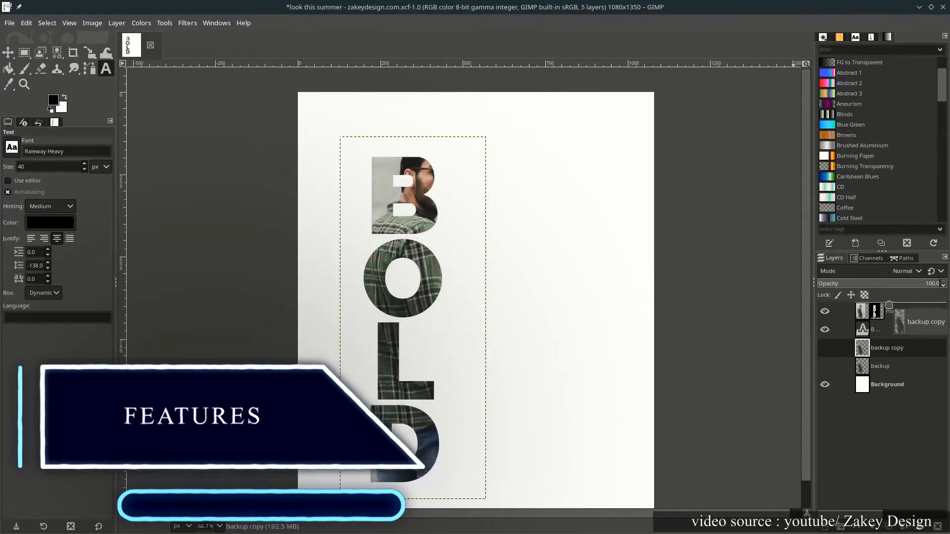
Mask the man's photo layer with the BOLD text alpha so he shows through the letters.
{"action": "left_click", "coordinate": [875, 312]}
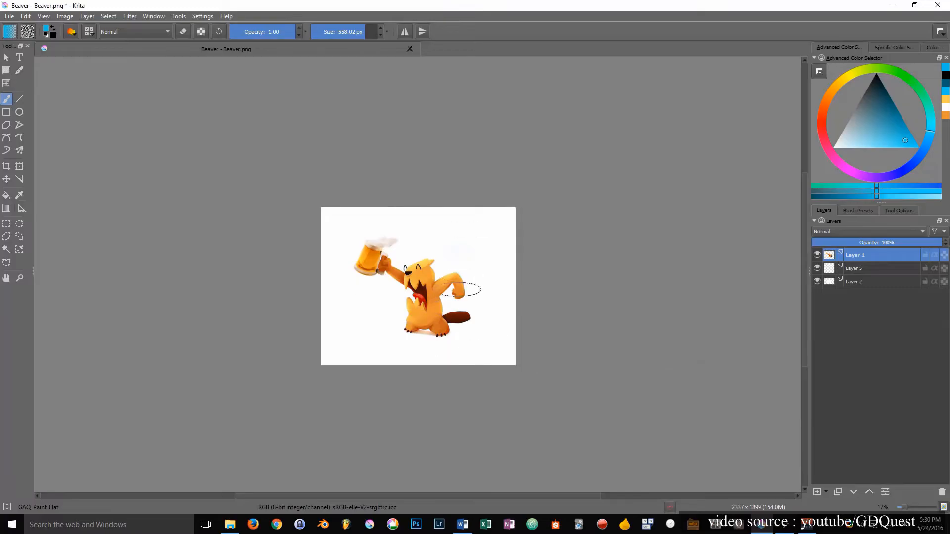
Show GAQ_Paint_Flat's Color Smudge brush settings with the Scatter pressure curve.
{"action": "left_click", "coordinate": [43, 17]}
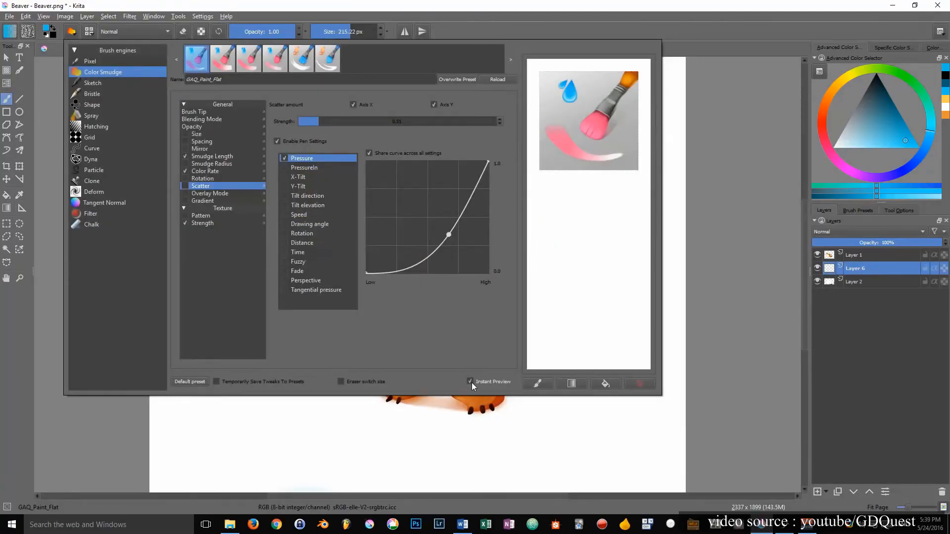
{"action": "left_click", "coordinate": [470, 382]}
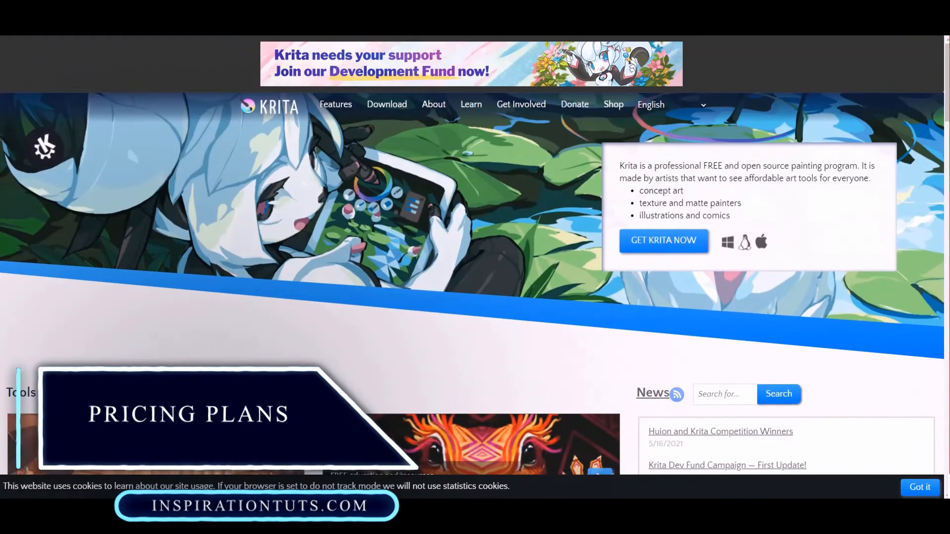
Browse Krita's download page store, nightly build and source options, then the home page sections.
{"action": "scroll", "scroll_direction": "down", "scroll_amount": 3}
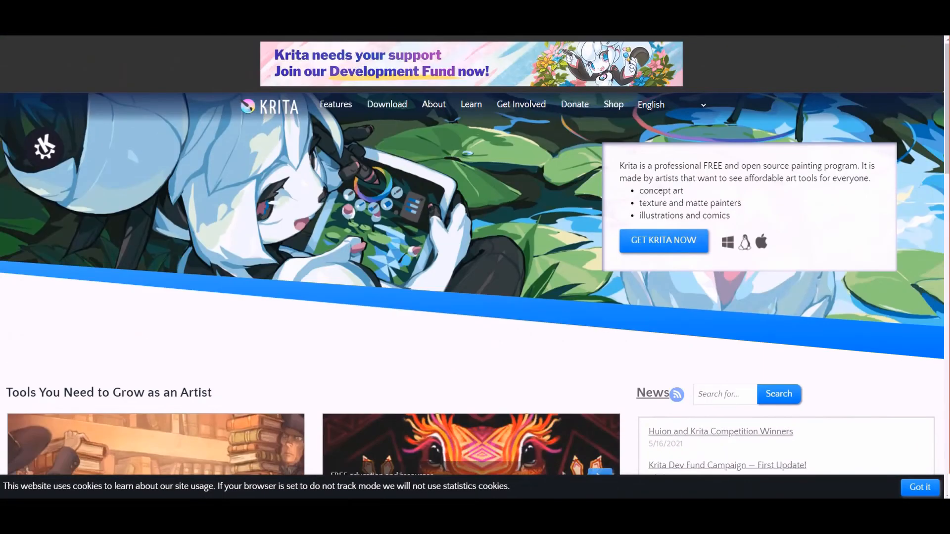
{"action": "left_click", "coordinate": [387, 105]}
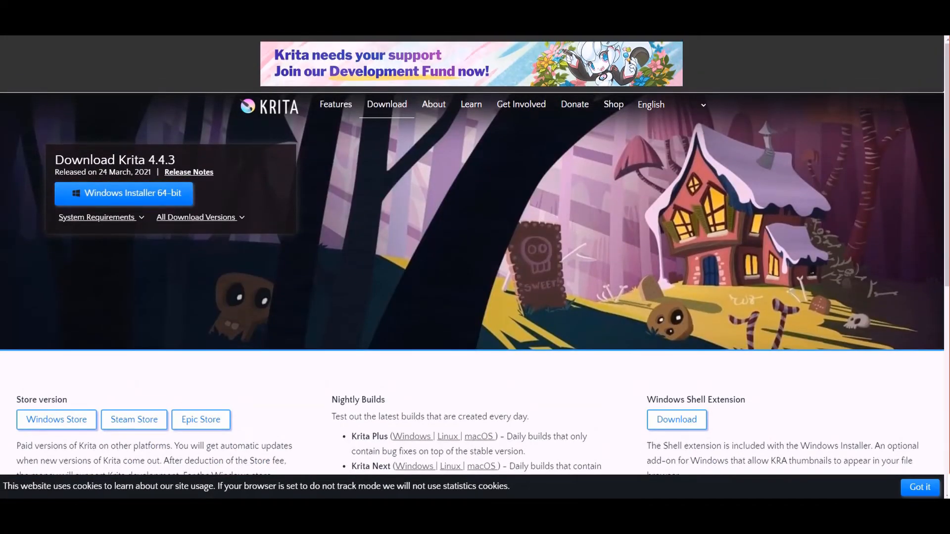
{"action": "scroll", "scroll_direction": "down", "scroll_amount": 3}
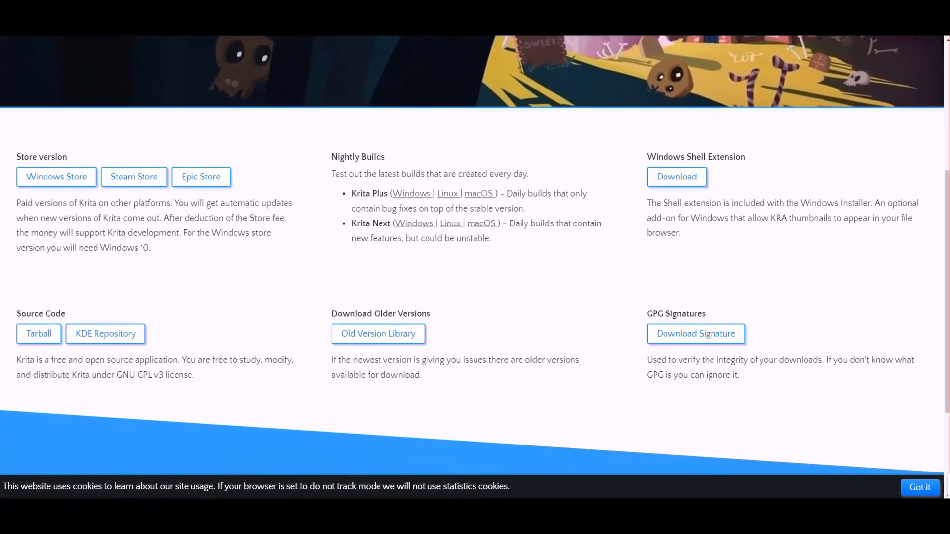
{"action": "scroll", "scroll_direction": "up", "scroll_amount": 3}
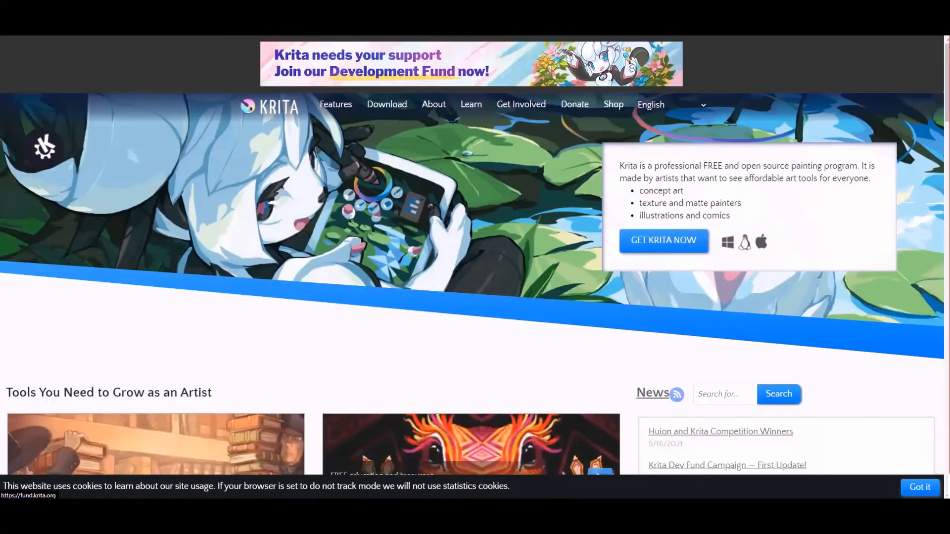
{"action": "scroll", "scroll_direction": "down", "scroll_amount": 3}
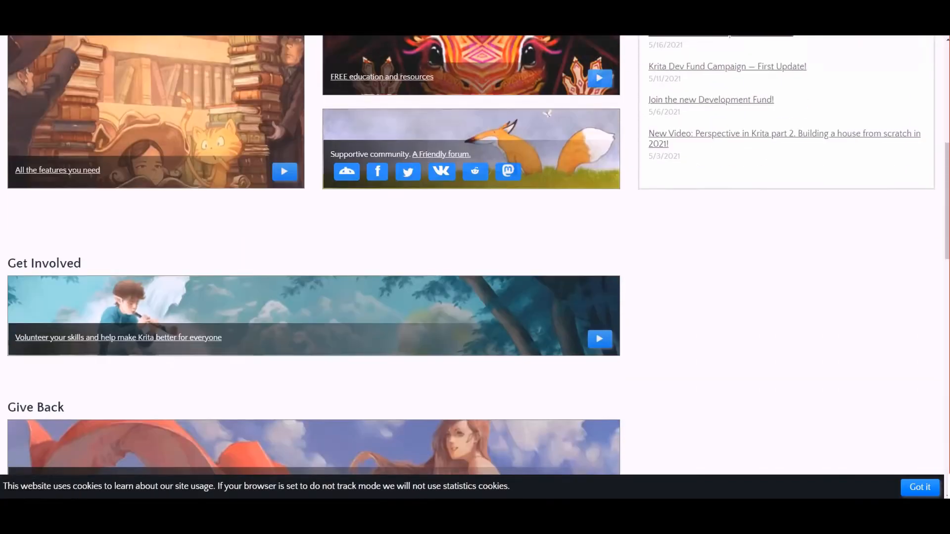
{"action": "scroll", "scroll_direction": "up", "scroll_amount": 3}
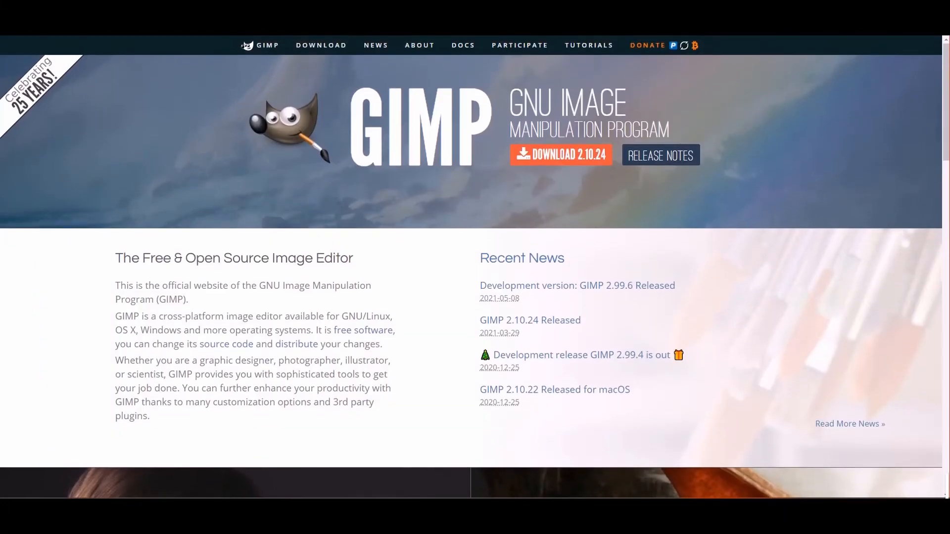
Scroll through the GIMP 2.10.24 Windows downloads page, then return to the homepage.
{"action": "scroll", "scroll_direction": "down", "scroll_amount": 3}
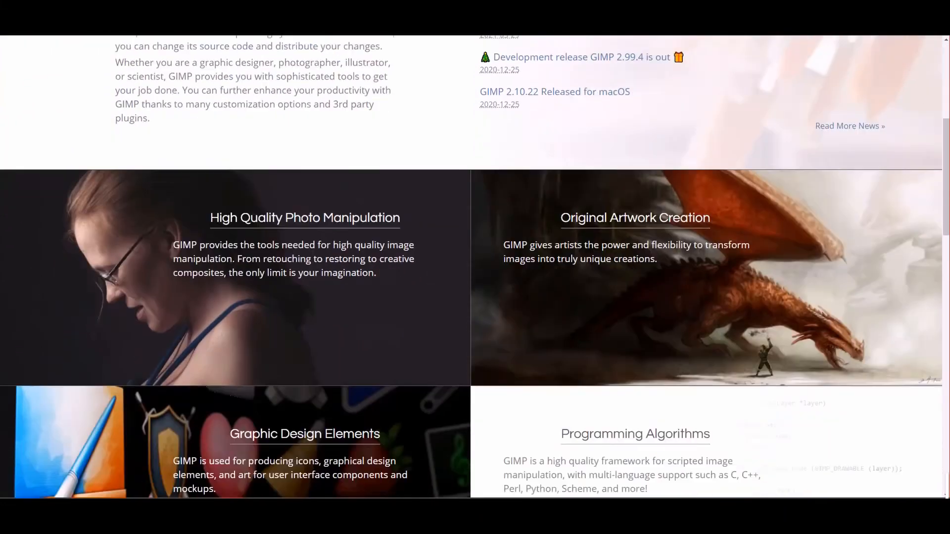
{"action": "scroll", "scroll_direction": "down", "scroll_amount": 3}
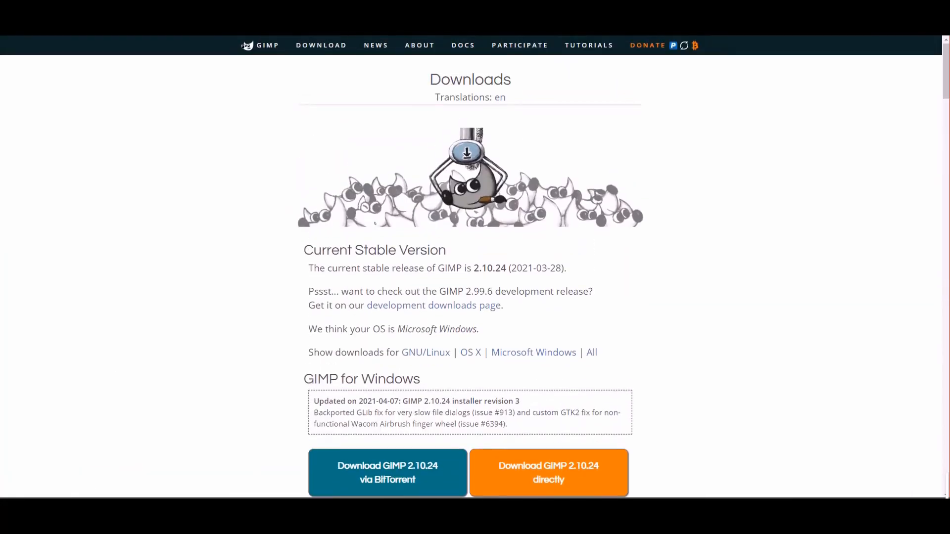
{"action": "scroll", "scroll_direction": "down", "scroll_amount": 3}
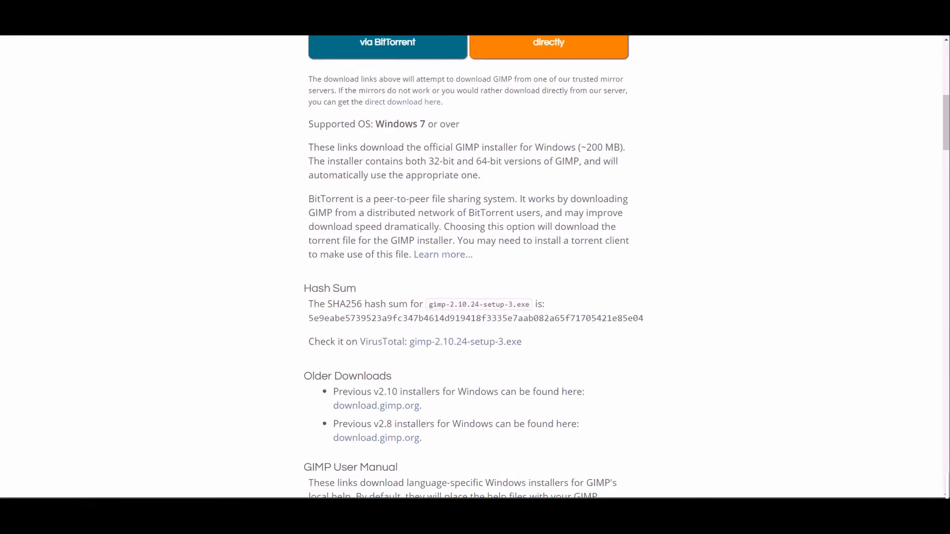
{"action": "scroll", "scroll_direction": "down", "scroll_amount": 3}
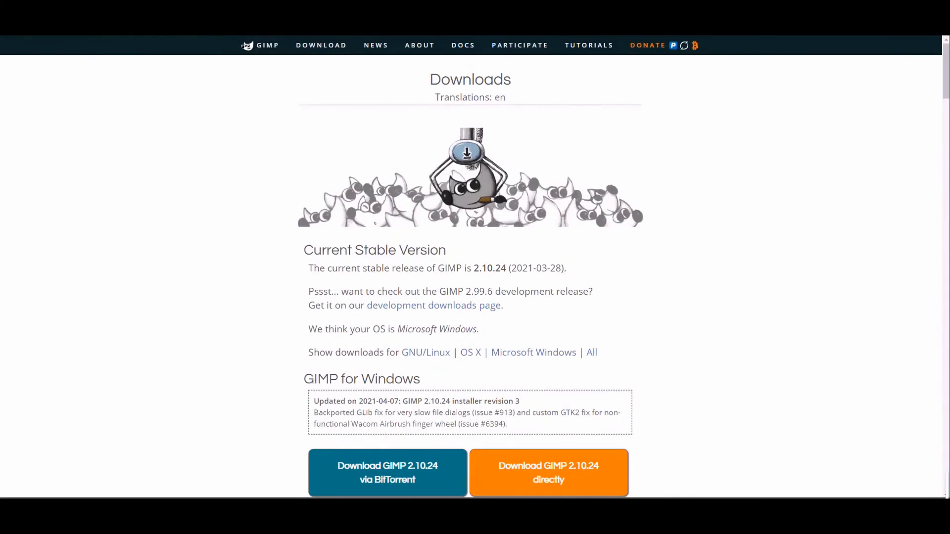
{"action": "left_click", "coordinate": [260, 45]}
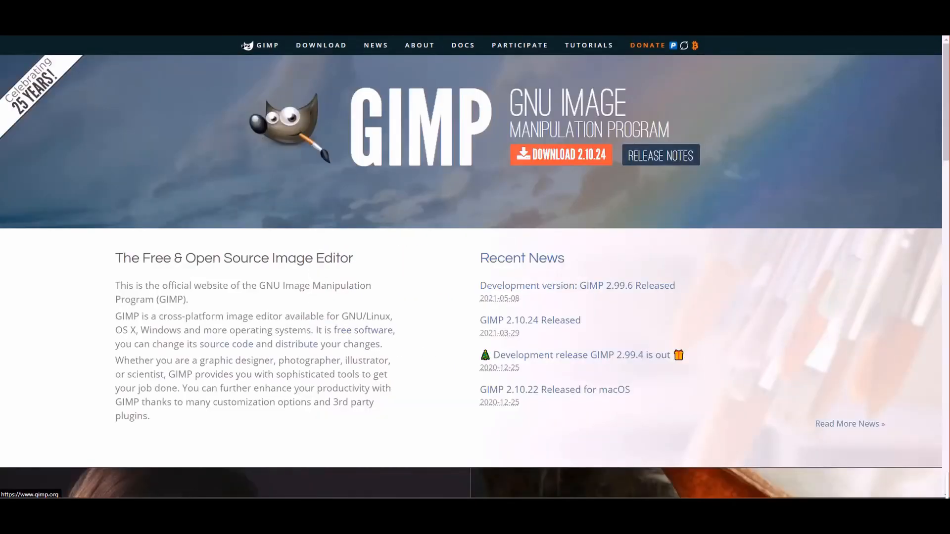